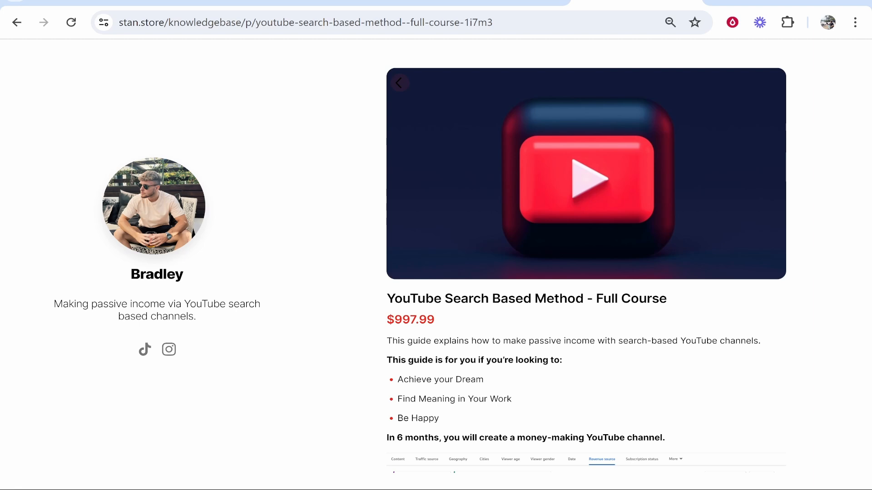
- Review the My Store phone preview, then switch to the Landing Pages list
scroll("down", 3)
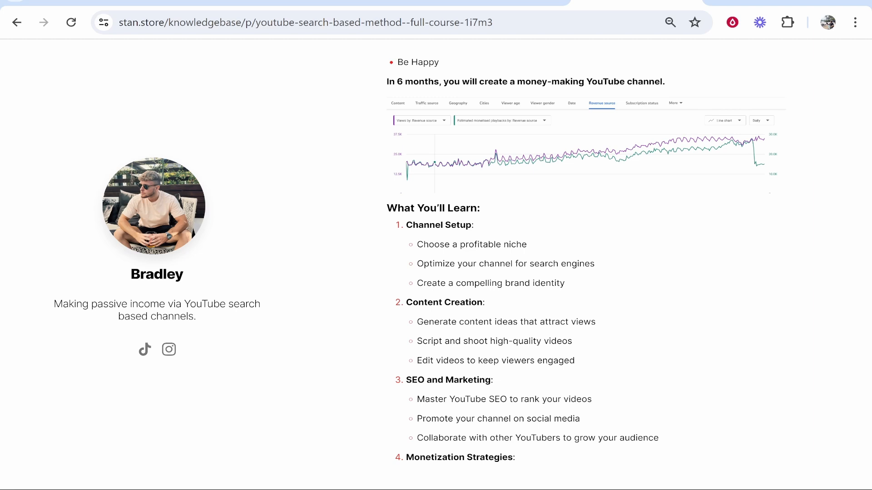
scroll("down", 3)
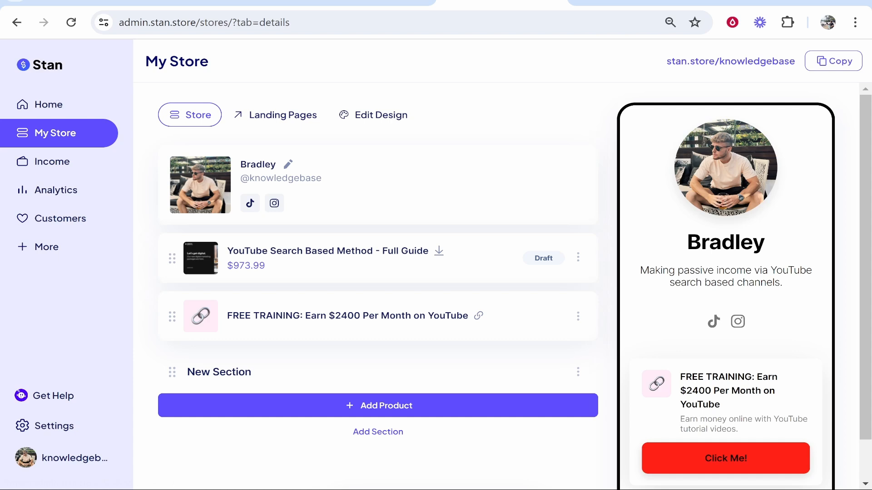
mouse_move(283, 116)
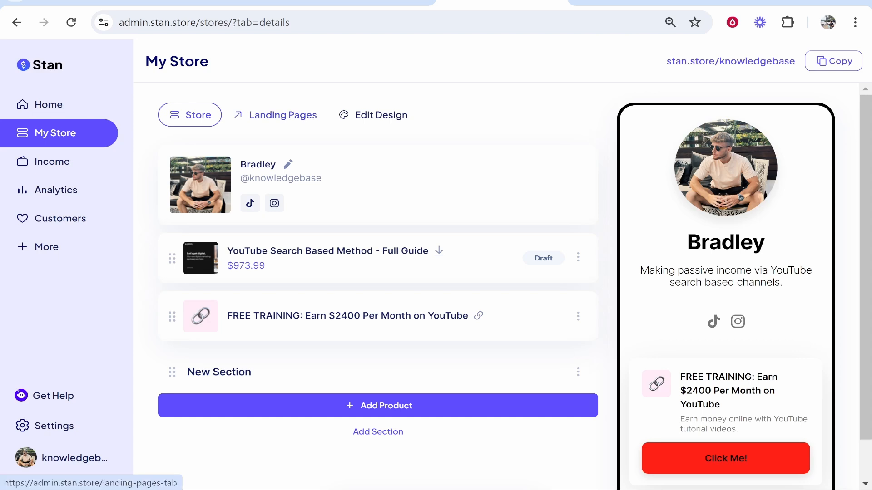
left_click(281, 115)
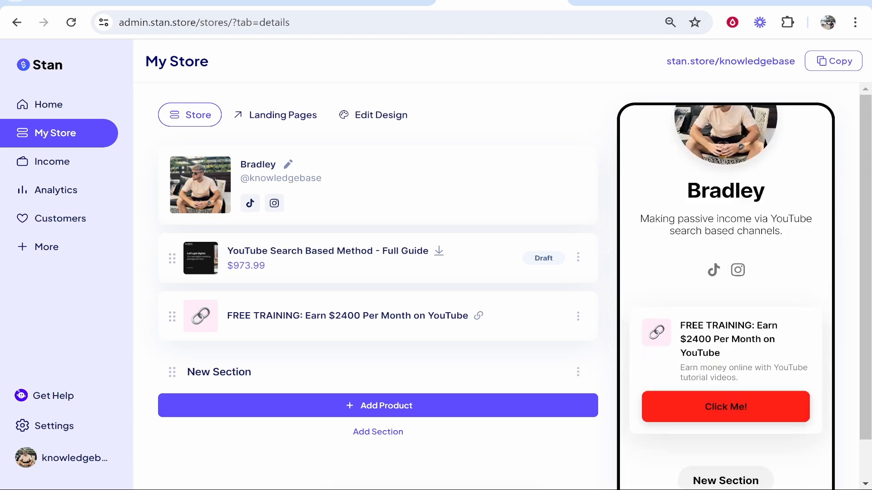
scroll("down", 3)
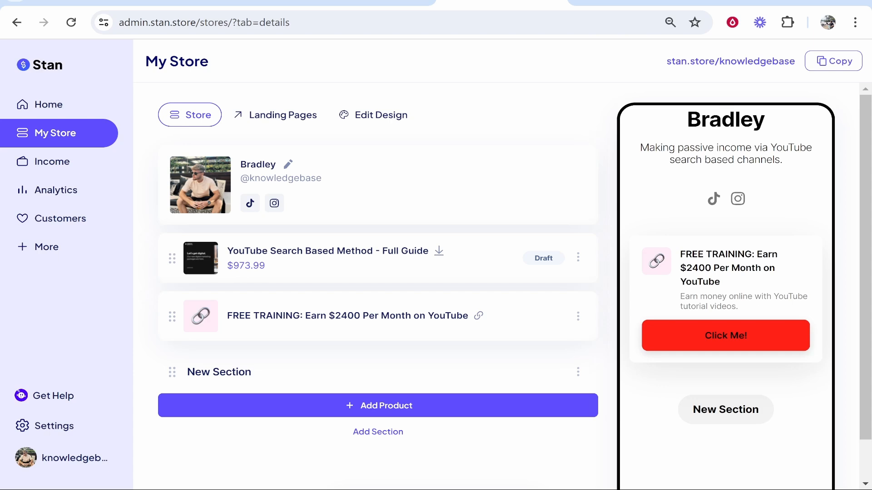
mouse_move(381, 115)
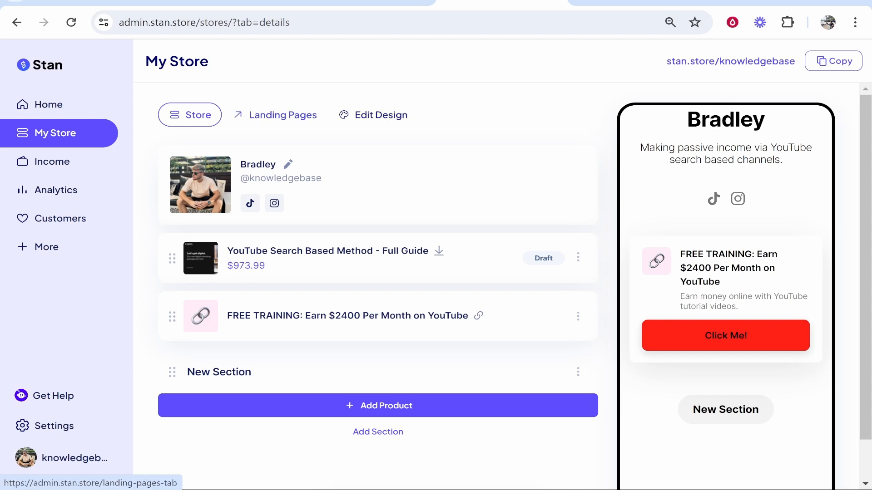
left_click(282, 115)
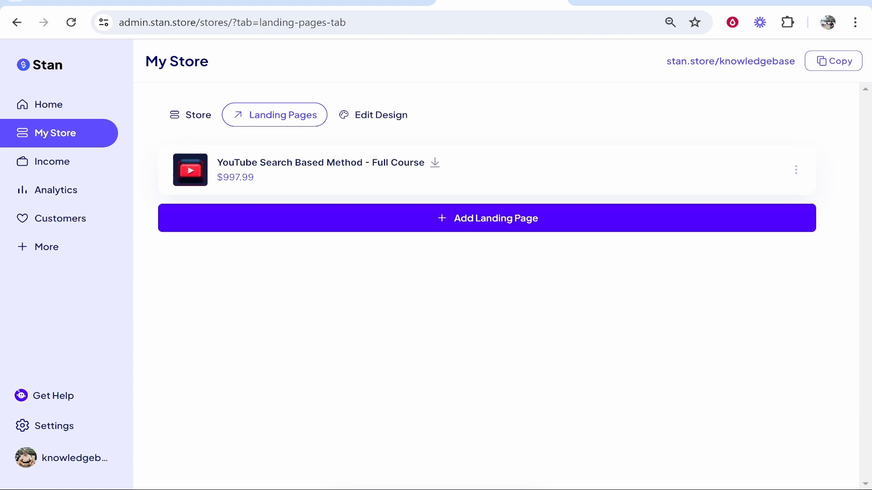
- Add a new landing page and choose Digital Product as its type
left_click(487, 218)
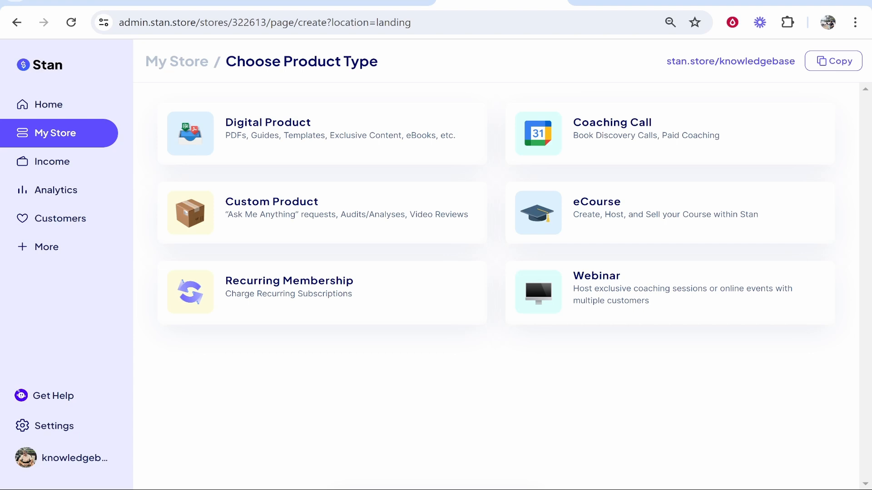
left_click(267, 123)
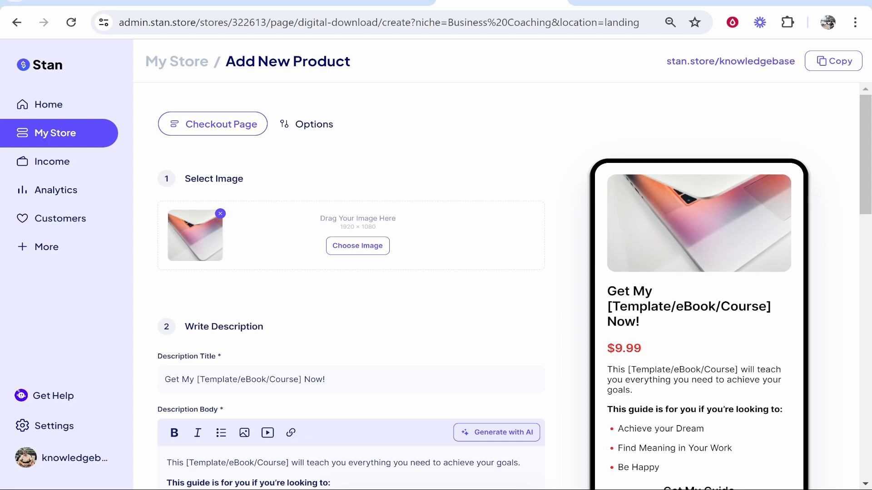
- Scroll through the Add New Product form: image, description, price, fields and upload sections
scroll("down", 3)
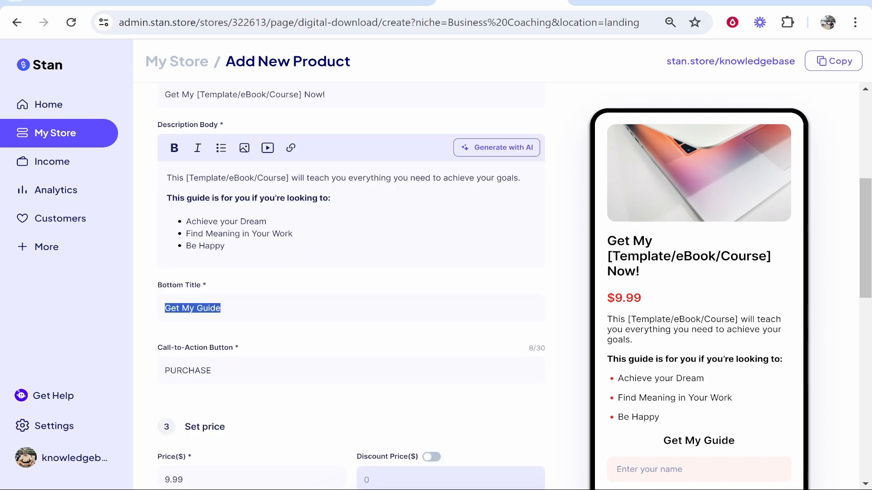
scroll("down", 3)
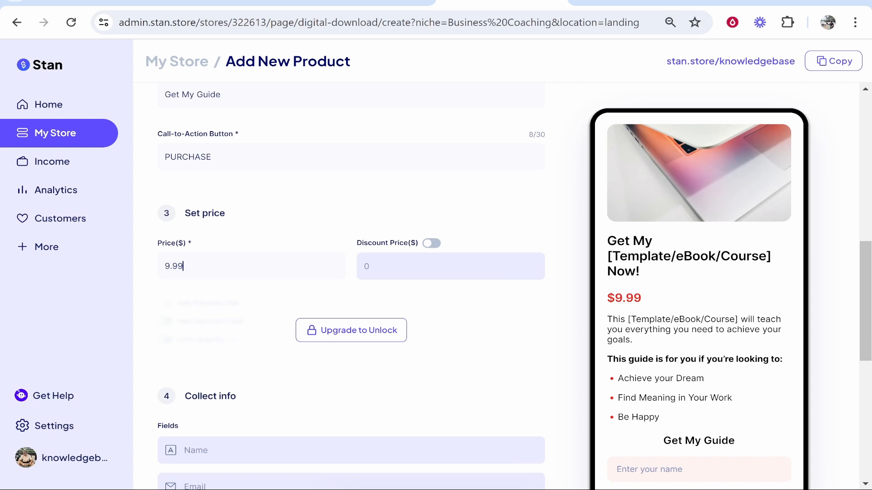
scroll("down", 3)
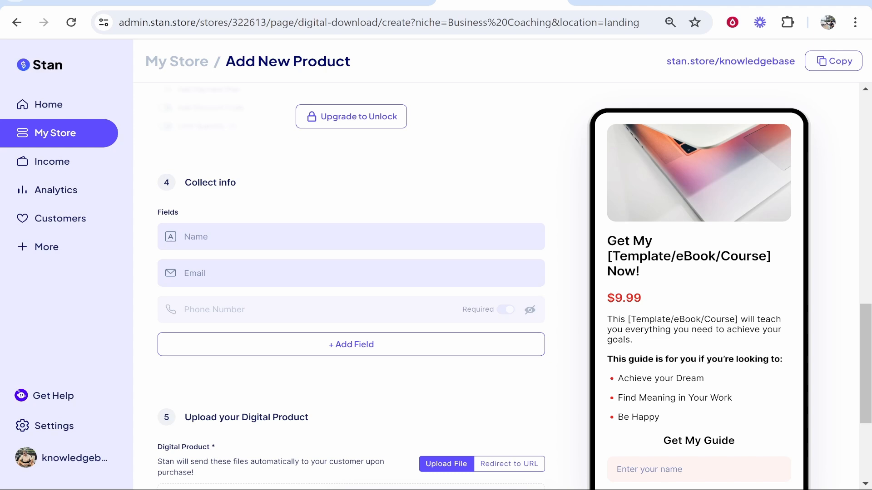
scroll("down", 3)
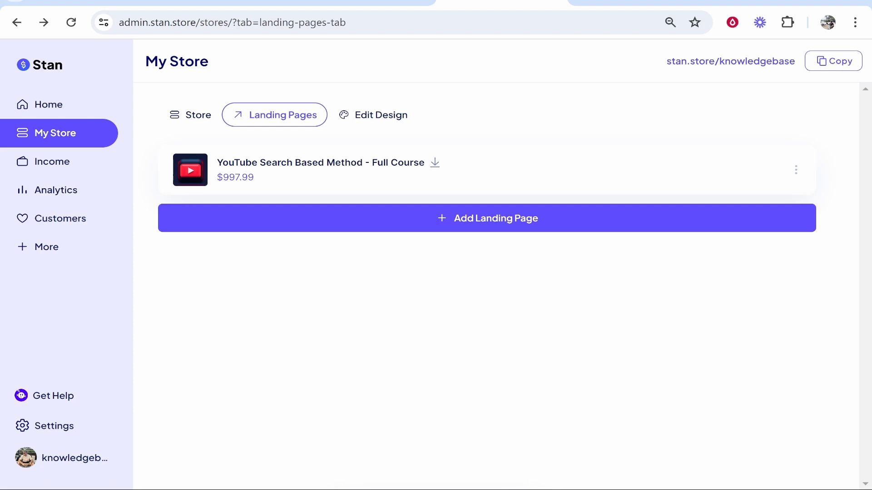
- Copy the URL of the YouTube Search Based Method - Full Course landing page from its menu
left_click(796, 170)
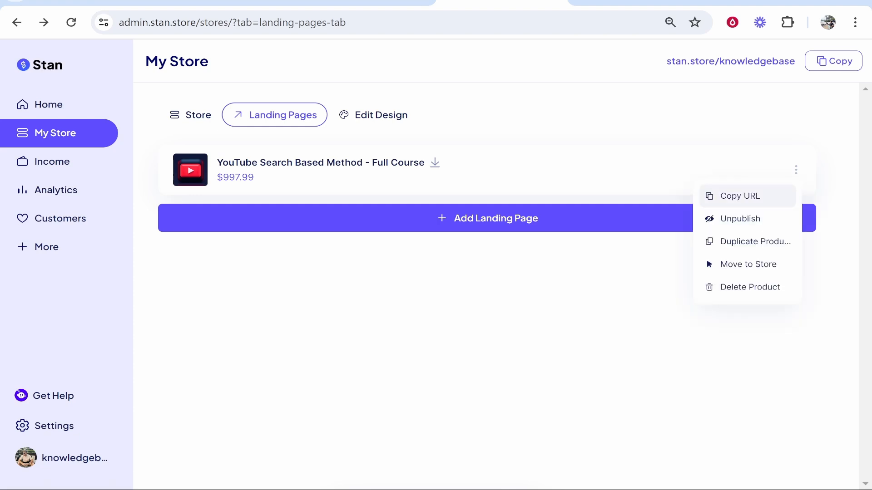
left_click(741, 196)
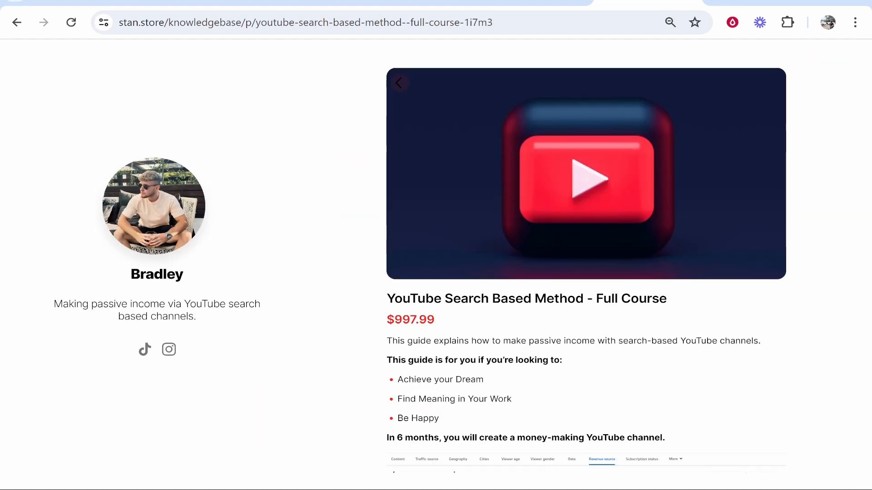
- Scroll the live course page down to the checkout form totaling US$997.99 with PayPal
scroll("down", 3)
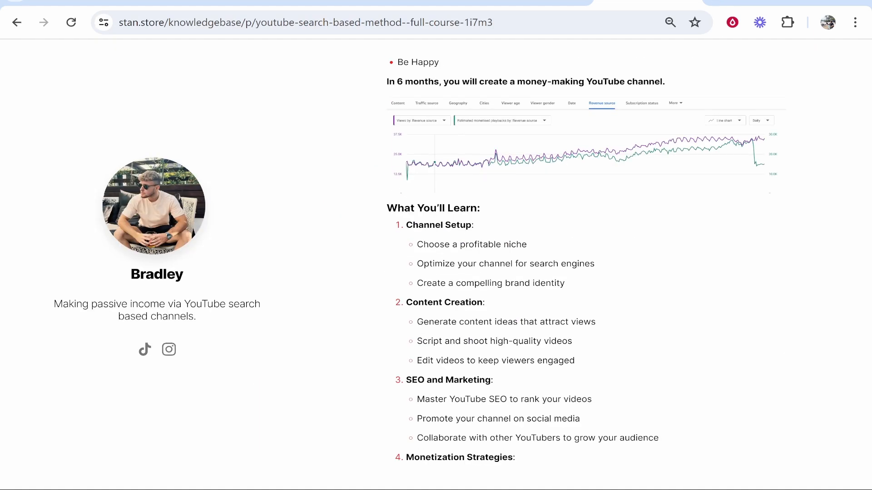
scroll("down", 3)
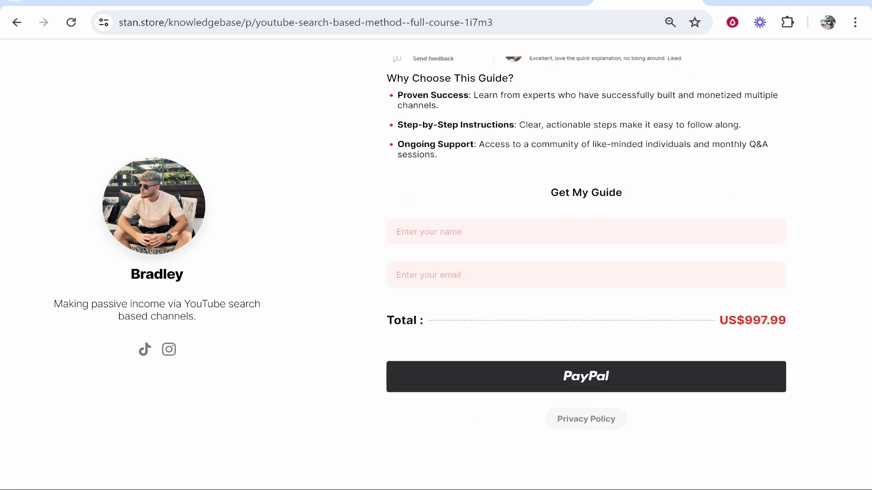